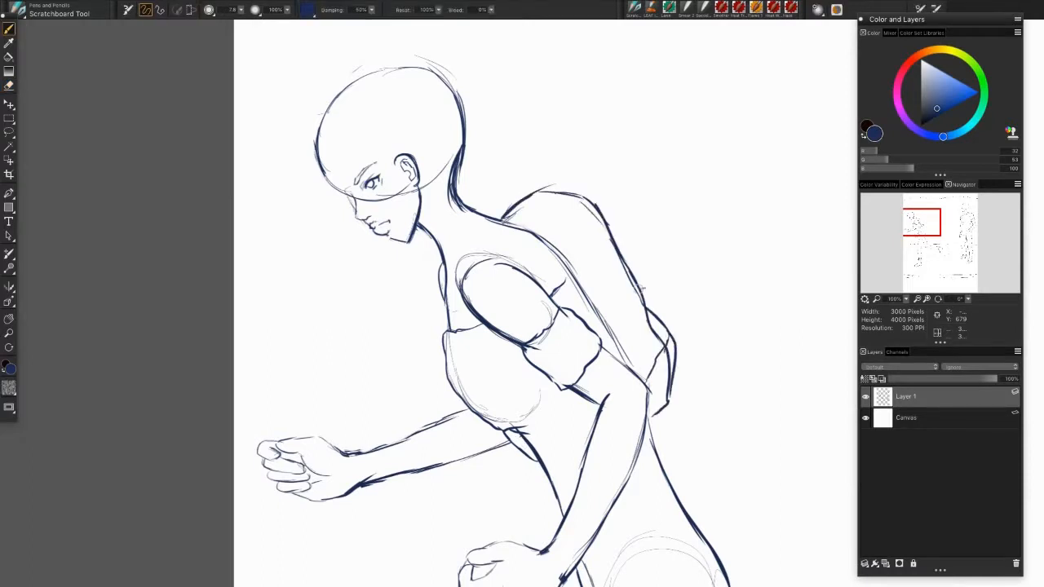
- Ink the outline of the girl's head and her bangs over the sketch
{"action": "left_click_drag", "start_coordinate": [539, 199], "coordinate": [649, 375]}
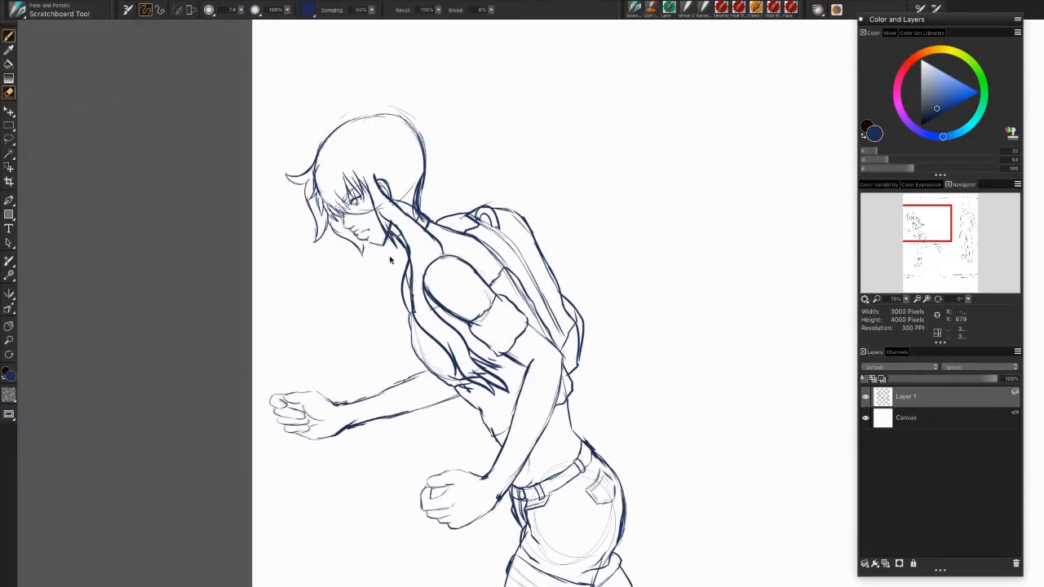
{"action": "left_click_drag", "start_coordinate": [387, 252], "coordinate": [477, 399]}
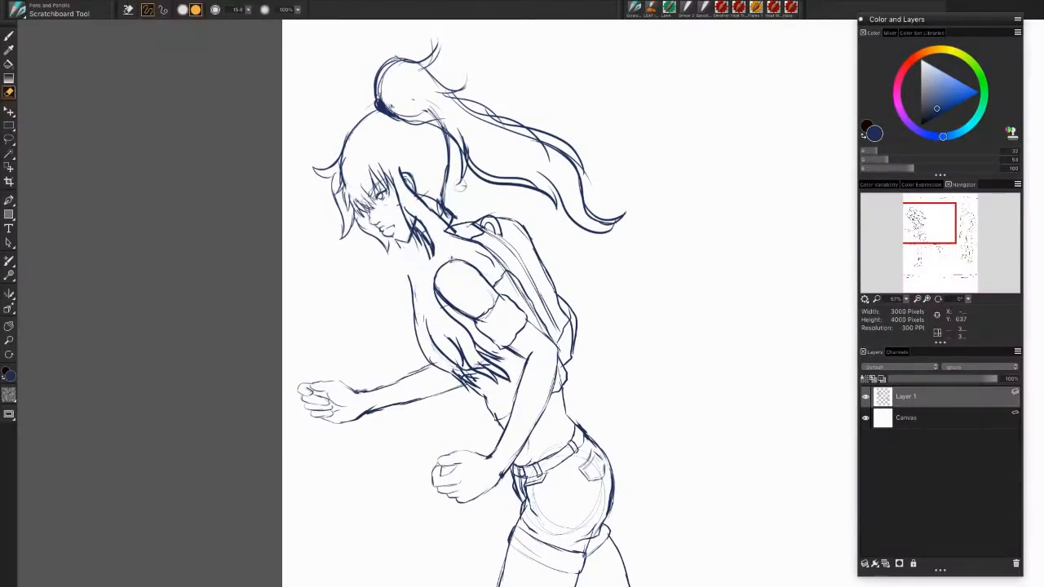
- Apply Edit > Free Transform to the selected head and ponytail
{"action": "left_click", "coordinate": [137, 5]}
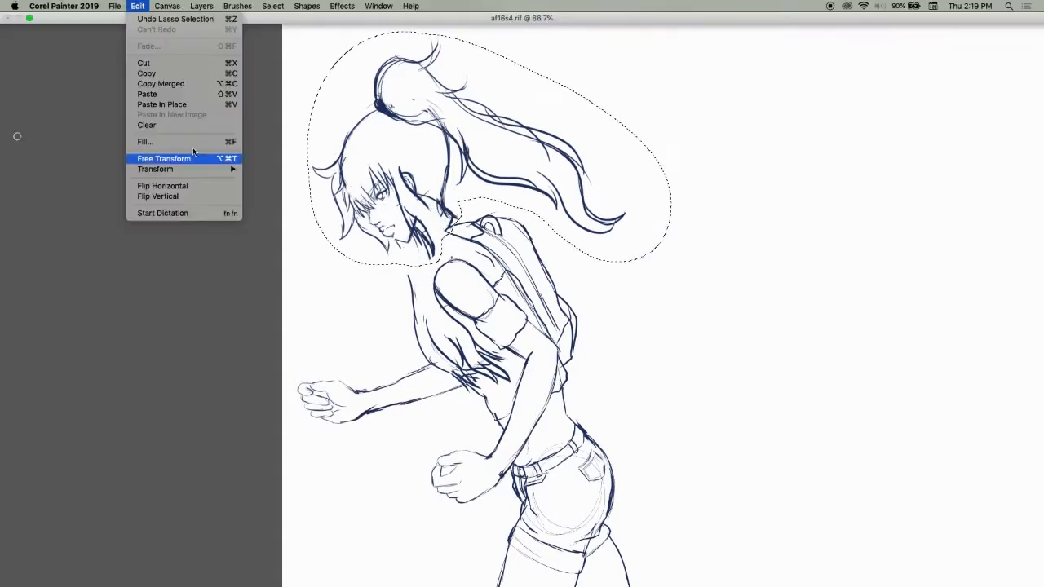
{"action": "left_click", "coordinate": [163, 158]}
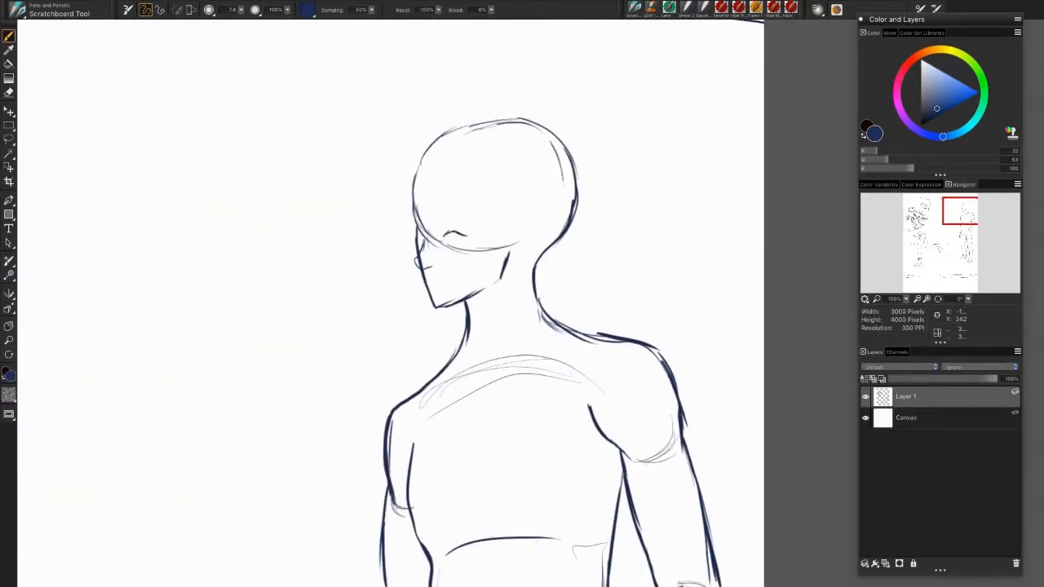
- Ink the boy's eye and add detail to his eyes
{"action": "left_click_drag", "start_coordinate": [424, 232], "coordinate": [460, 236]}
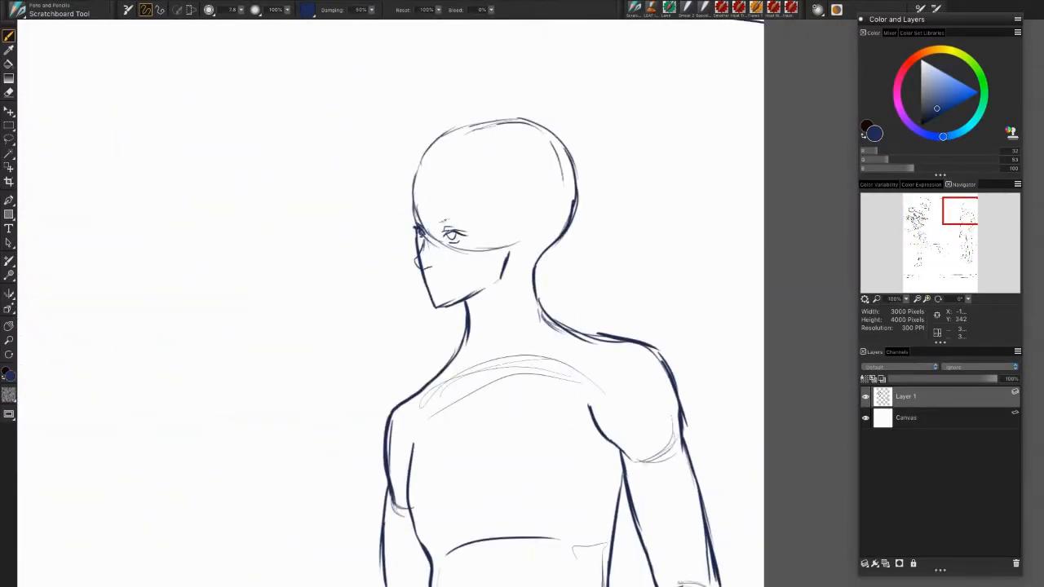
{"action": "left_click_drag", "start_coordinate": [444, 220], "coordinate": [424, 269]}
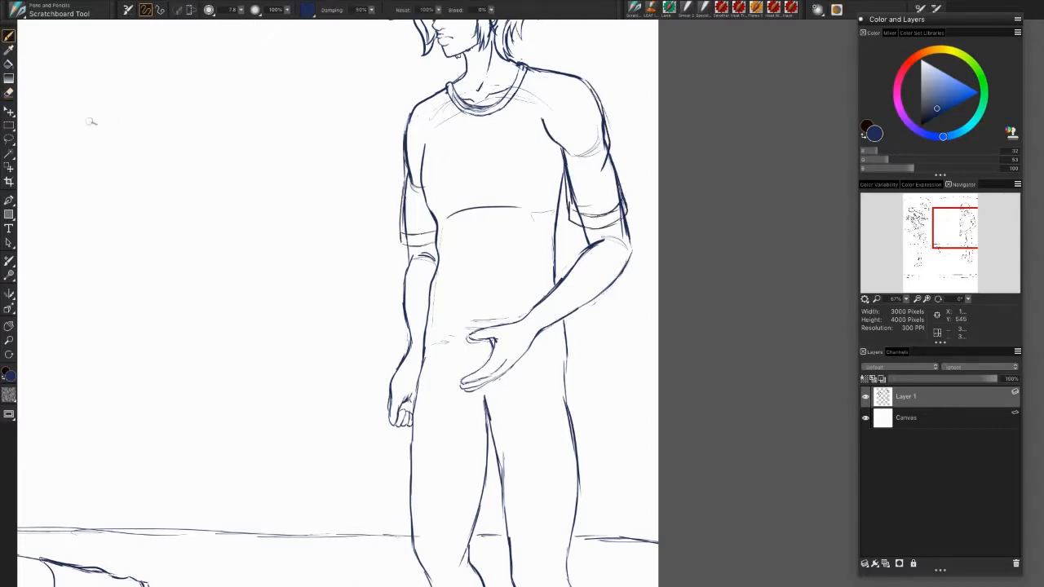
{"action": "left_click_drag", "start_coordinate": [408, 130], "coordinate": [424, 237]}
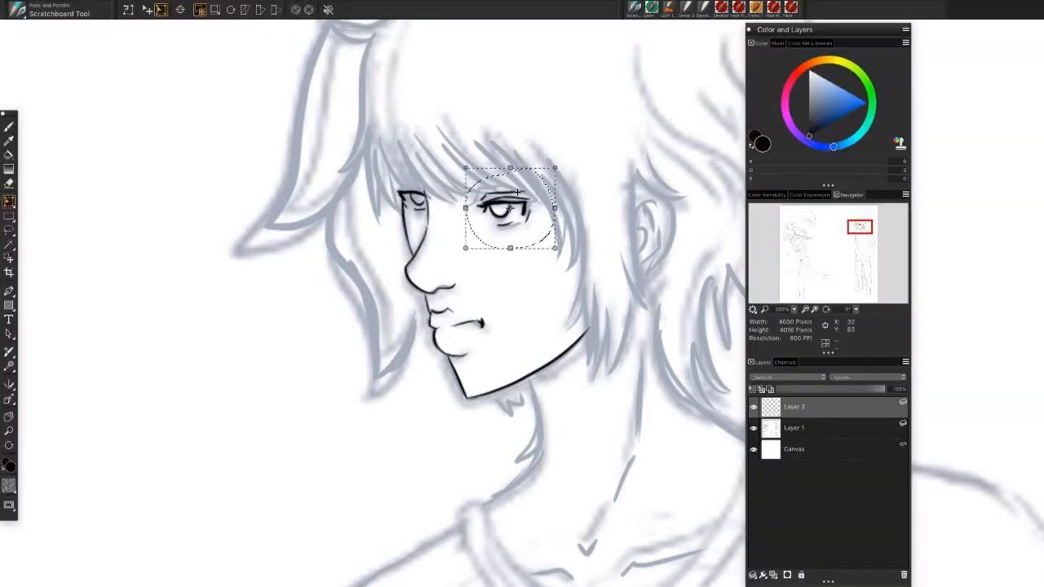
- Reshape the boy's selected eye with a transform drag
{"action": "left_click_drag", "start_coordinate": [509, 208], "coordinate": [408, 204]}
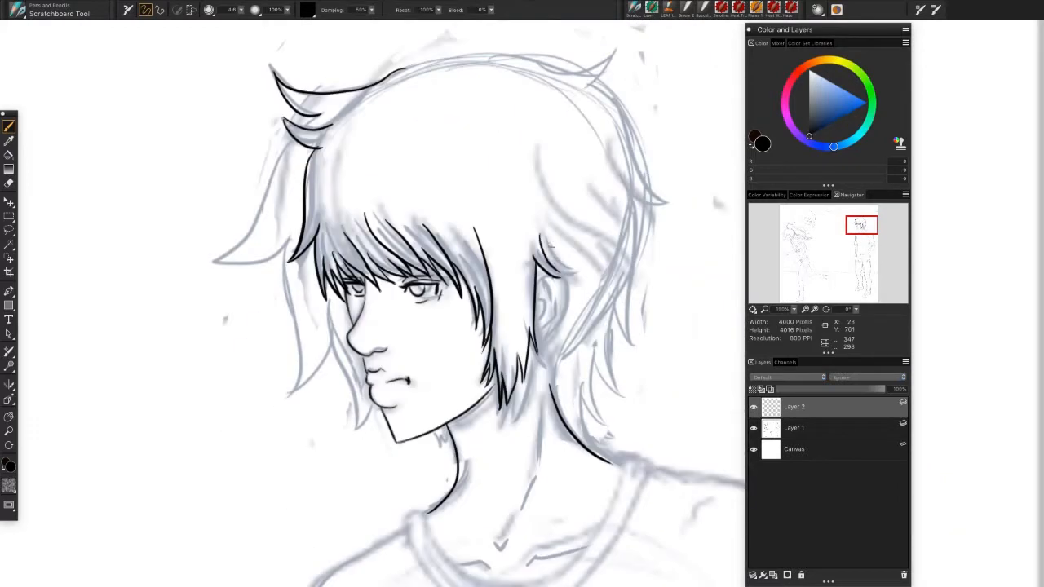
- Ink the boy's shirt lines, hem, arm folds and the hem beside his hand
{"action": "left_click_drag", "start_coordinate": [538, 245], "coordinate": [542, 343]}
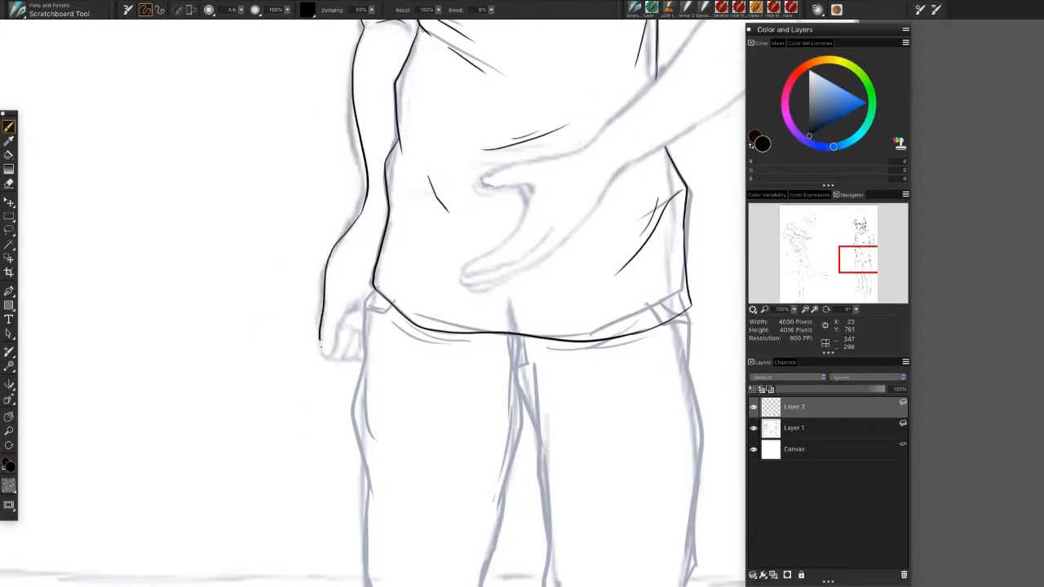
{"action": "left_click_drag", "start_coordinate": [343, 293], "coordinate": [326, 350]}
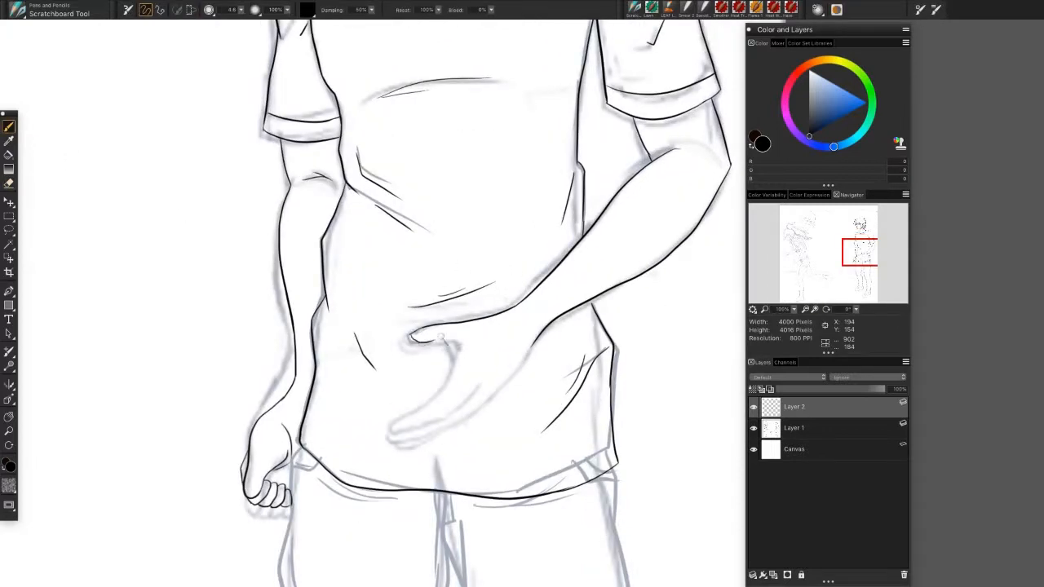
{"action": "left_click_drag", "start_coordinate": [420, 339], "coordinate": [453, 354]}
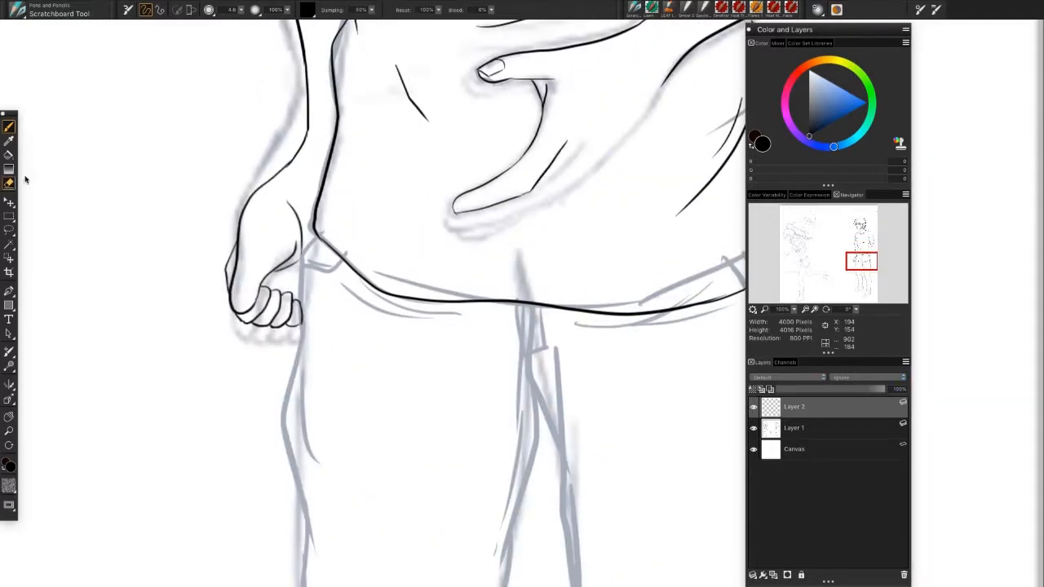
{"action": "left_click_drag", "start_coordinate": [571, 151], "coordinate": [460, 216]}
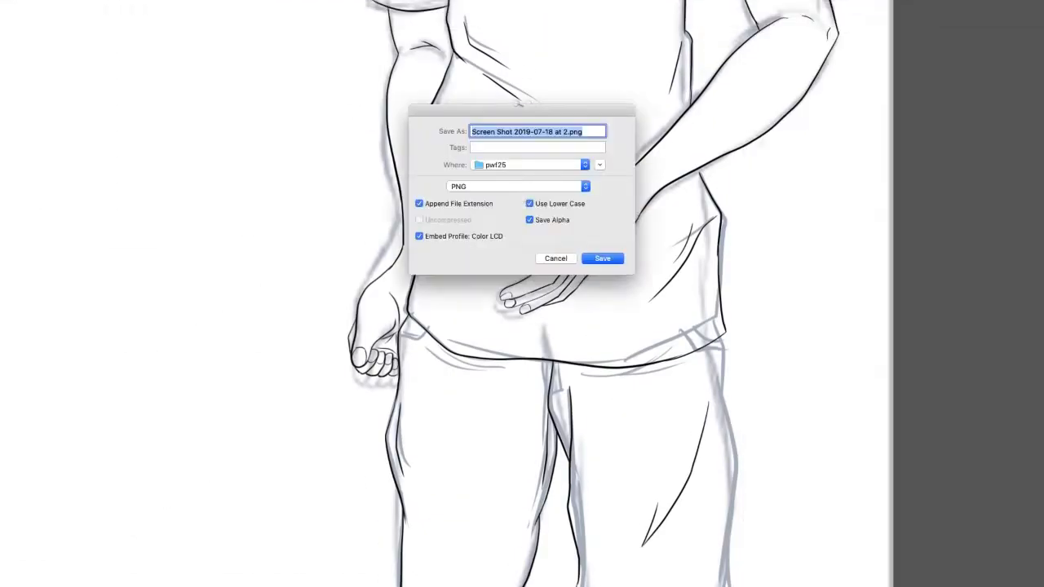
- Save the screenshot of the inked boy in PNG format
{"action": "left_click", "coordinate": [602, 258]}
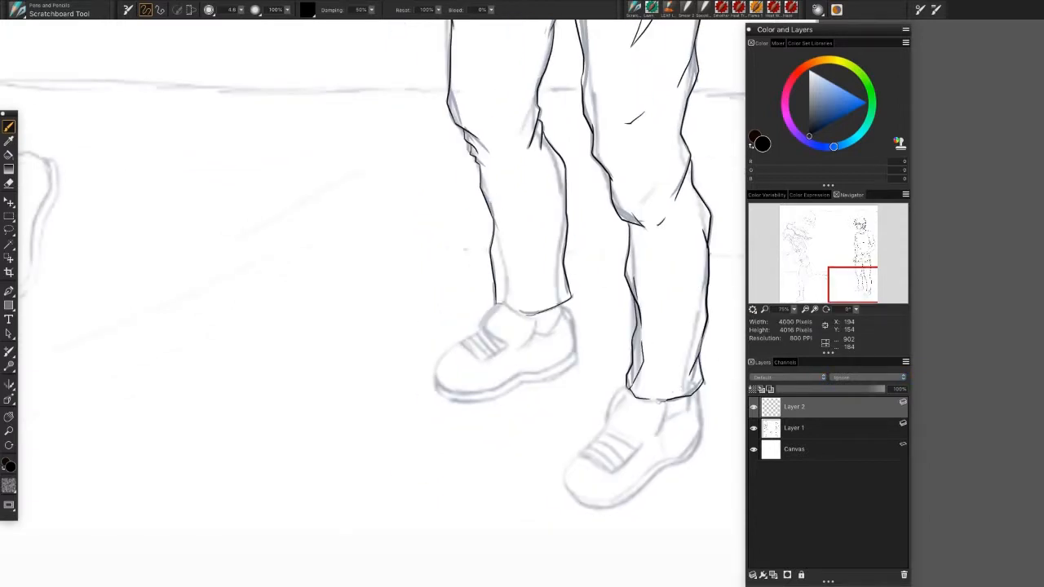
- Ink the boy's trouser leg outline and the cuff above his shoe
{"action": "left_click_drag", "start_coordinate": [490, 314], "coordinate": [571, 342]}
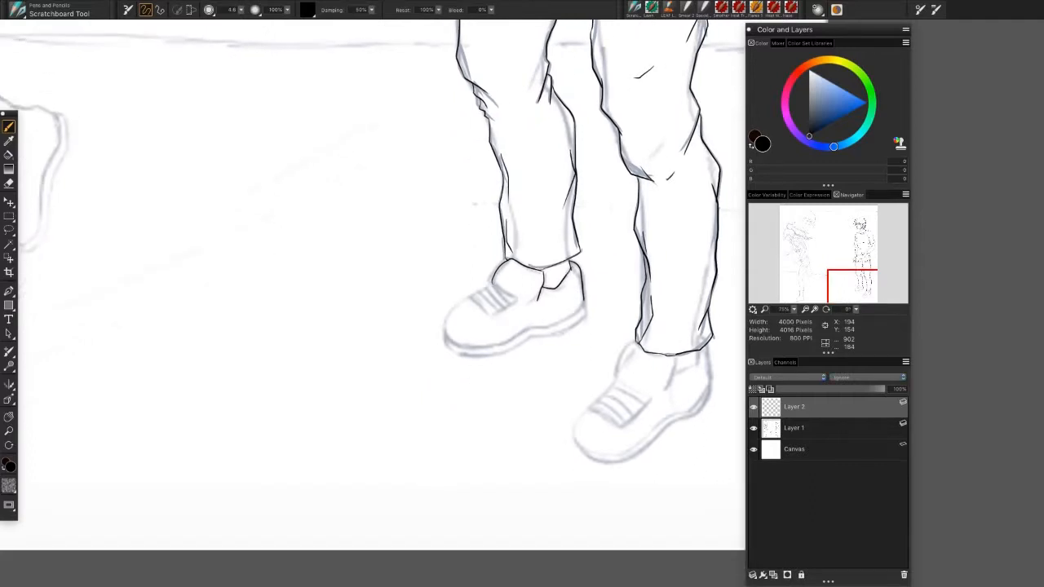
{"action": "left_click_drag", "start_coordinate": [489, 269], "coordinate": [457, 346]}
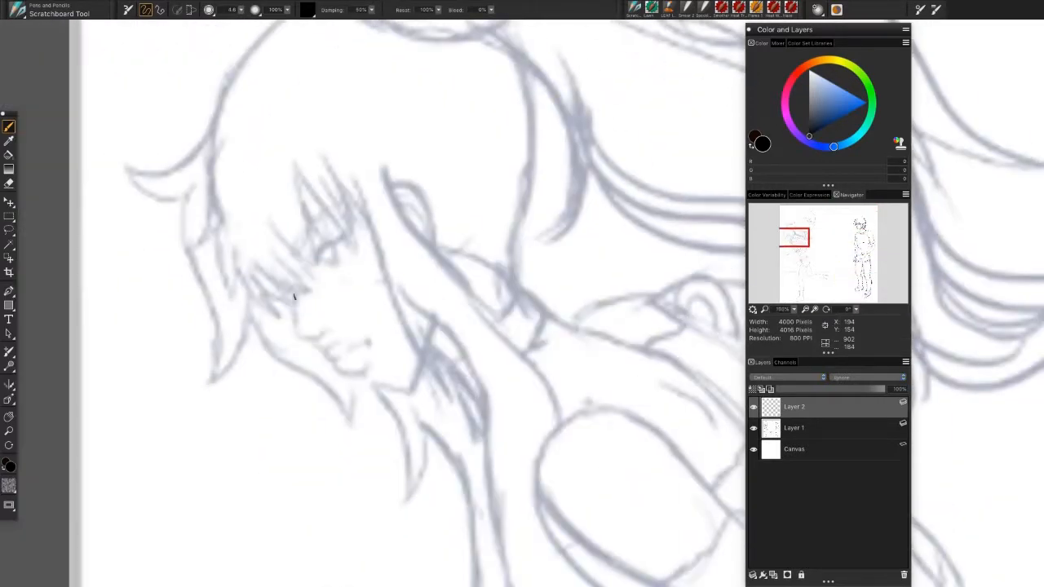
- Ink the girl's face, nose, lips, jaw and the neighbouring hair strands
{"action": "left_click_drag", "start_coordinate": [293, 306], "coordinate": [359, 371]}
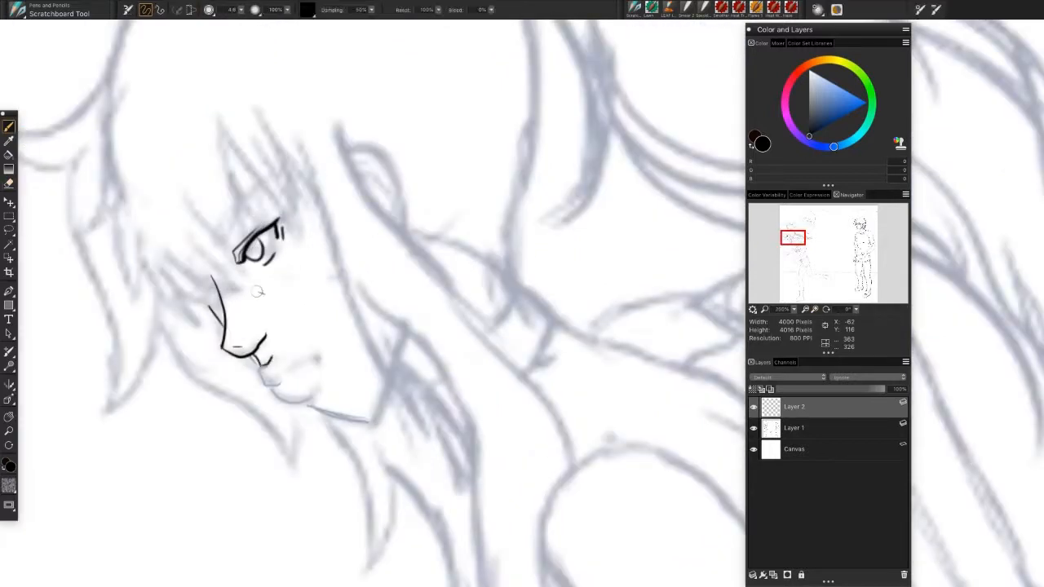
{"action": "left_click_drag", "start_coordinate": [277, 363], "coordinate": [314, 400]}
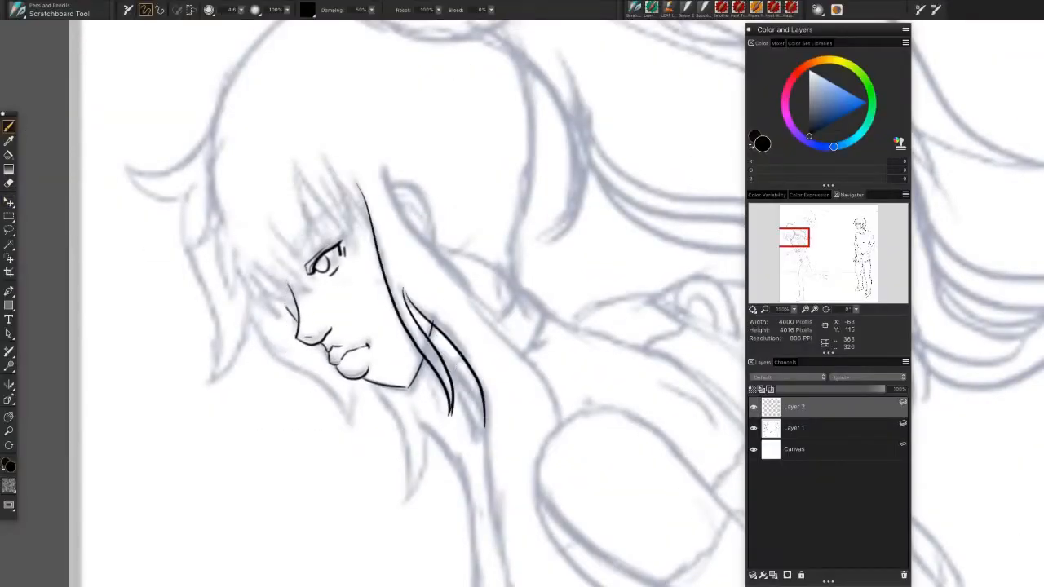
{"action": "left_click_drag", "start_coordinate": [383, 151], "coordinate": [563, 424]}
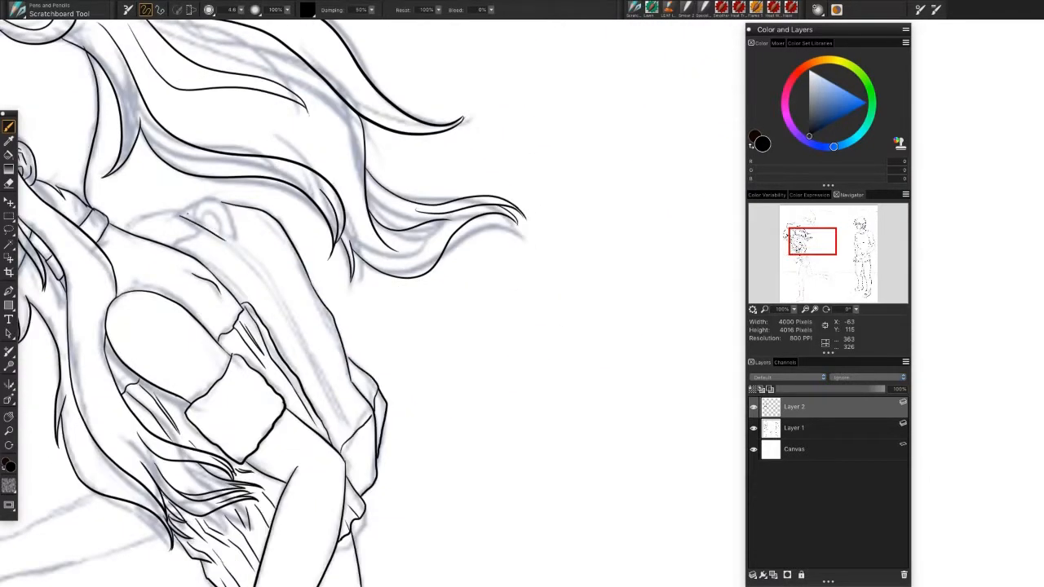
- Ink the girl's ponytail strands and reaching arm, then draw a ground perspective line
{"action": "left_click_drag", "start_coordinate": [178, 210], "coordinate": [351, 448]}
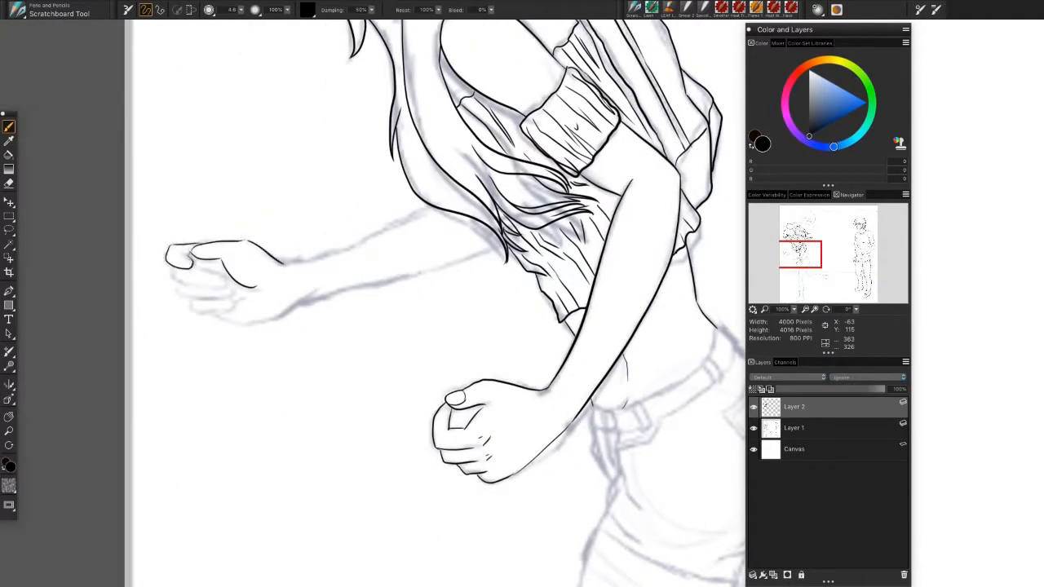
{"action": "left_click_drag", "start_coordinate": [171, 261], "coordinate": [228, 310]}
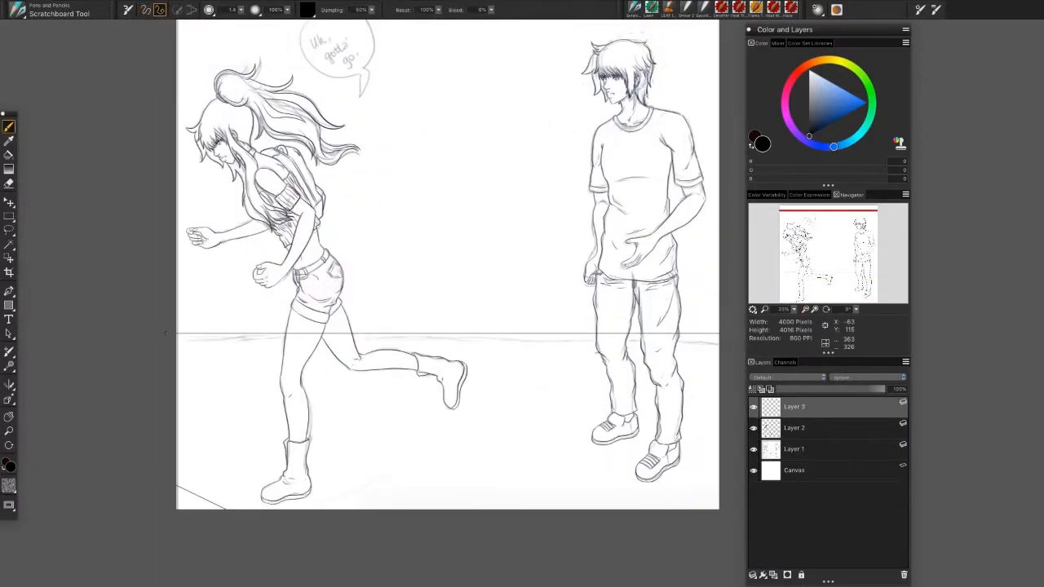
{"action": "left_click_drag", "start_coordinate": [159, 459], "coordinate": [717, 357]}
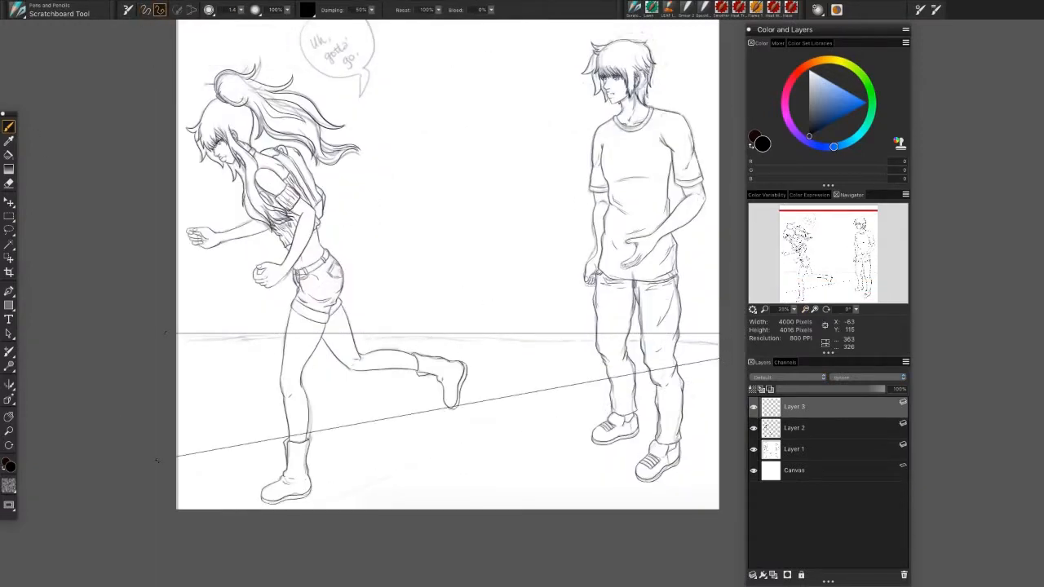